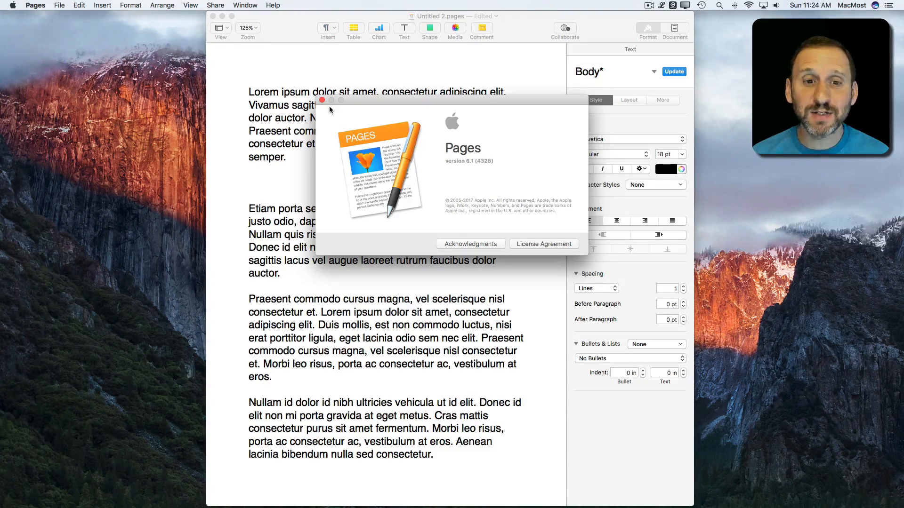
# Close the About Pages window, leaving only the document open
pyautogui.click(322, 100)
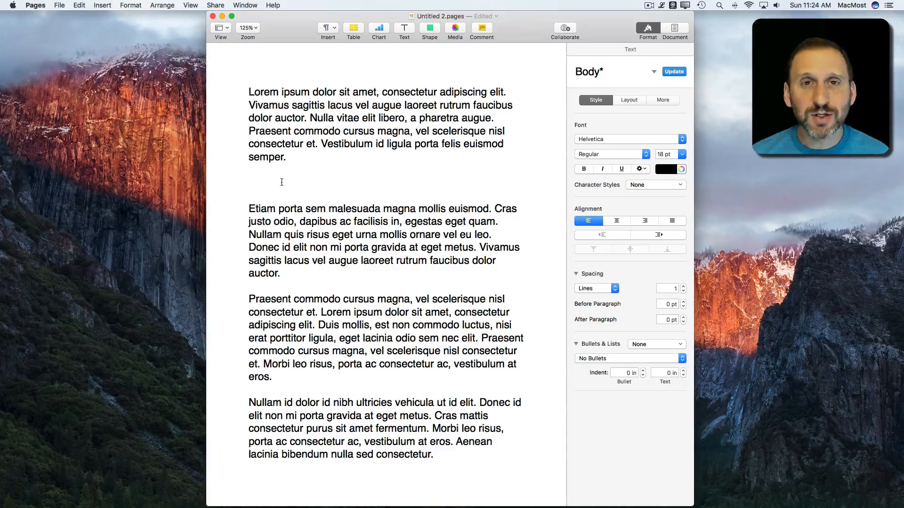
# Start a new equation via Insert > Equation, bringing up the empty editor
pyautogui.click(103, 6)
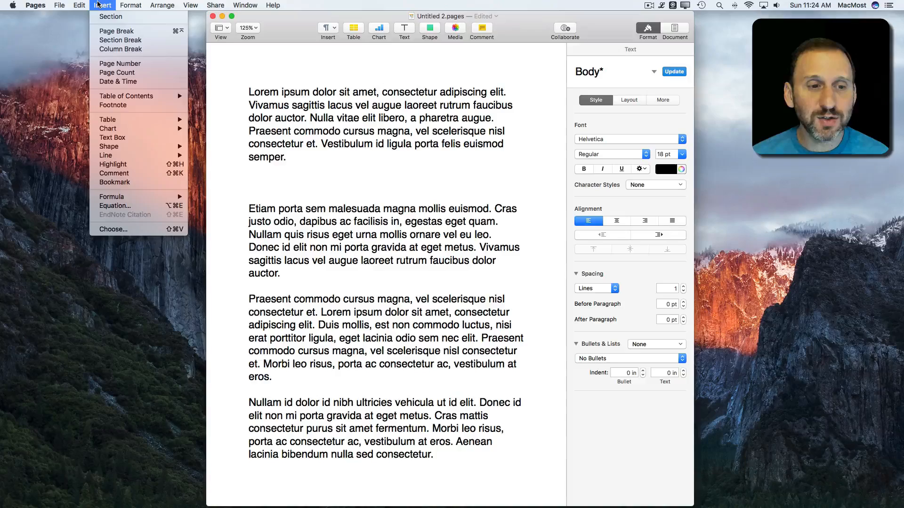
pyautogui.moveTo(115, 206)
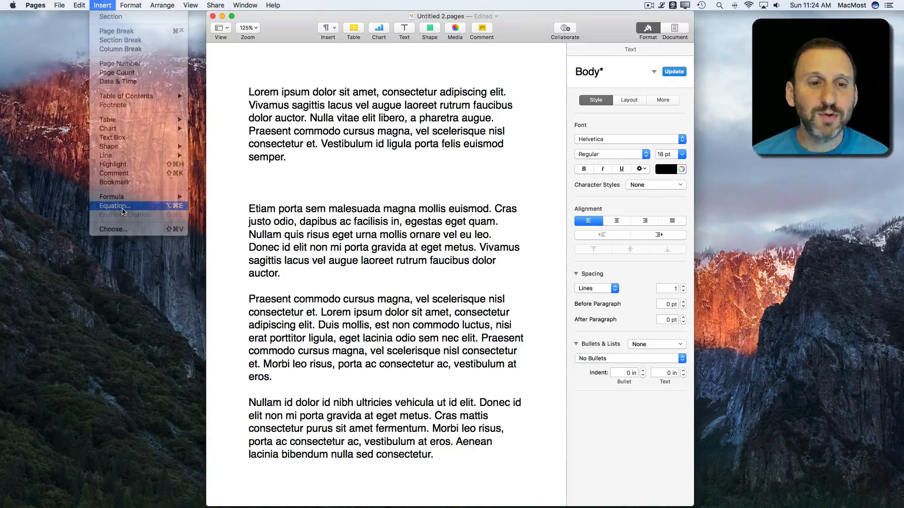
pyautogui.click(115, 206)
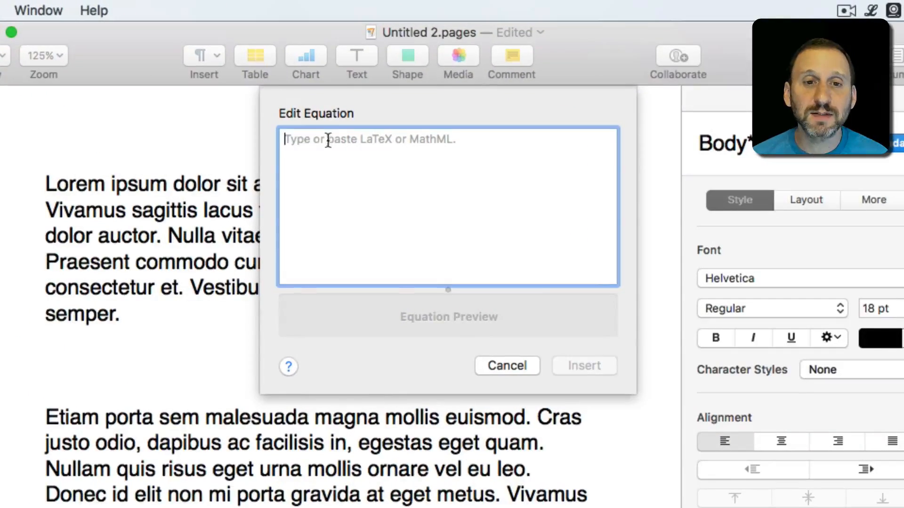
pyautogui.moveTo(392, 178)
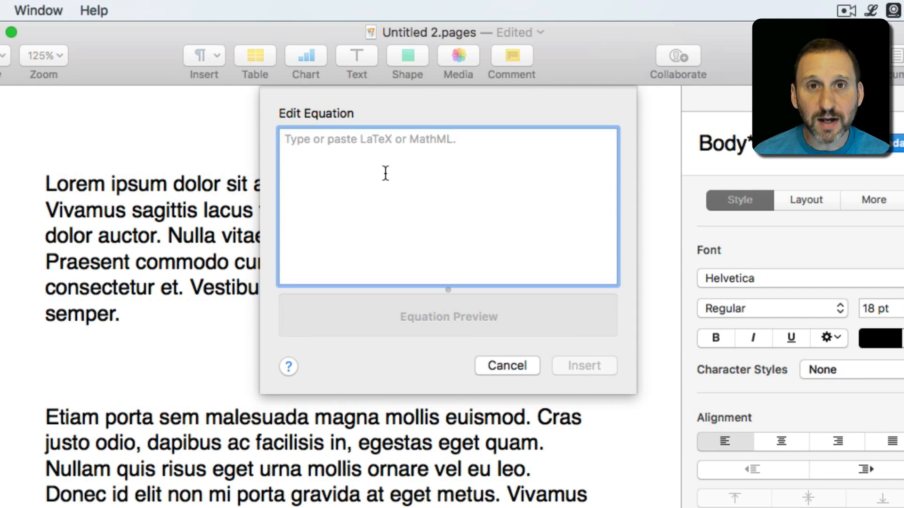
# Enter the LaTeX 9^2 and insert the nine-squared equation into the document
pyautogui.write('9')
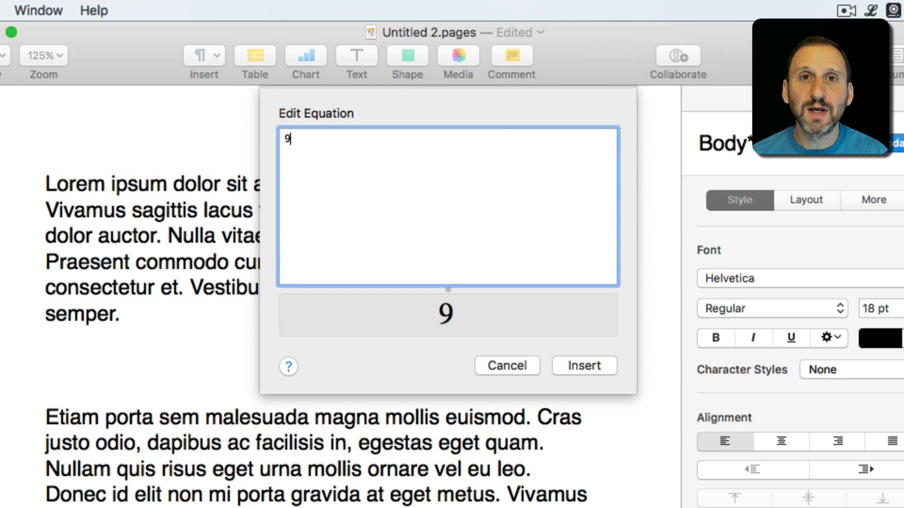
pyautogui.write('^')
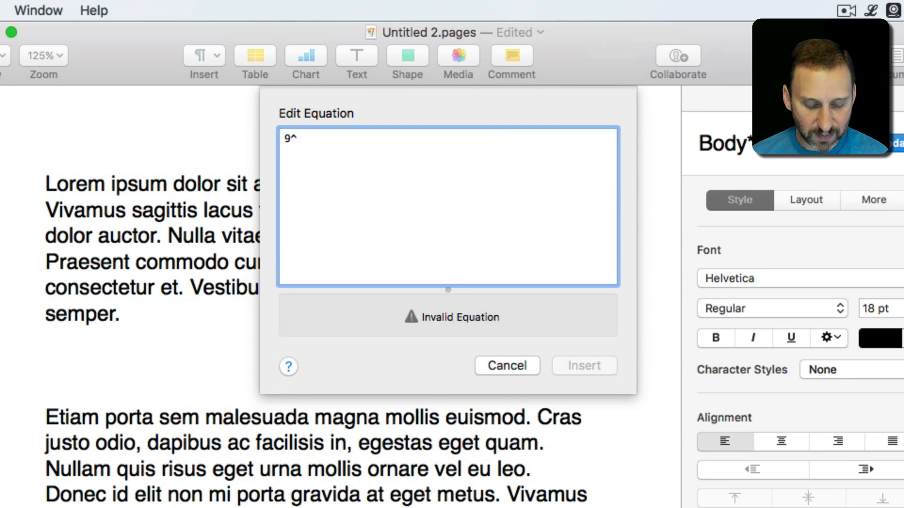
pyautogui.write('2')
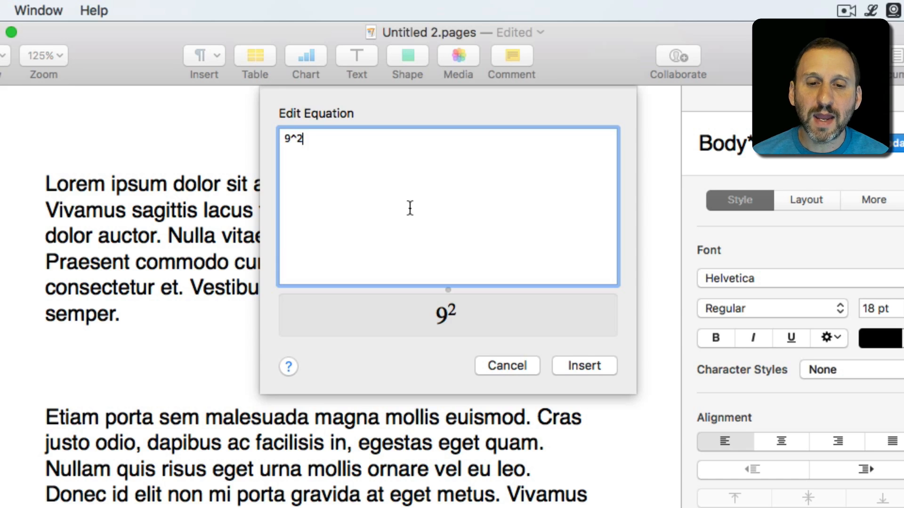
pyautogui.moveTo(568, 361)
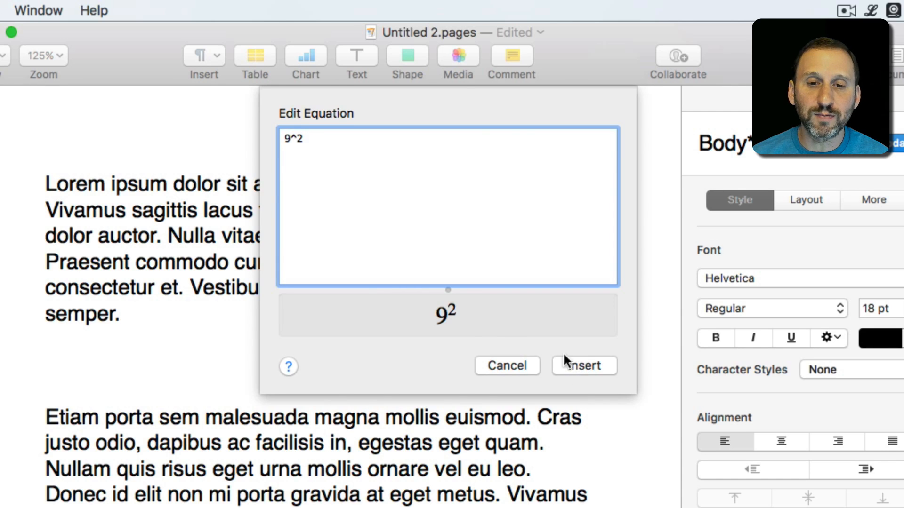
pyautogui.moveTo(456, 329)
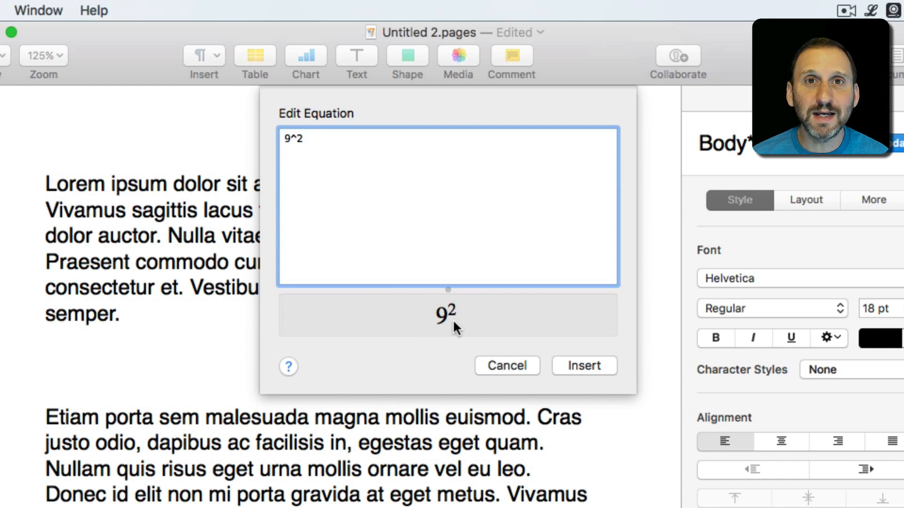
pyautogui.click(583, 365)
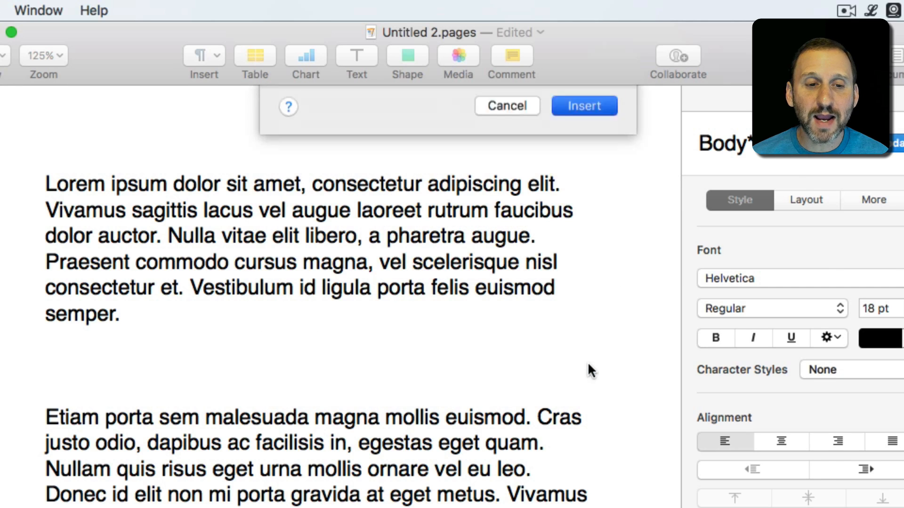
# Reopen the inserted 9² equation in the editor, showing its 9^2 source
pyautogui.click(582, 105)
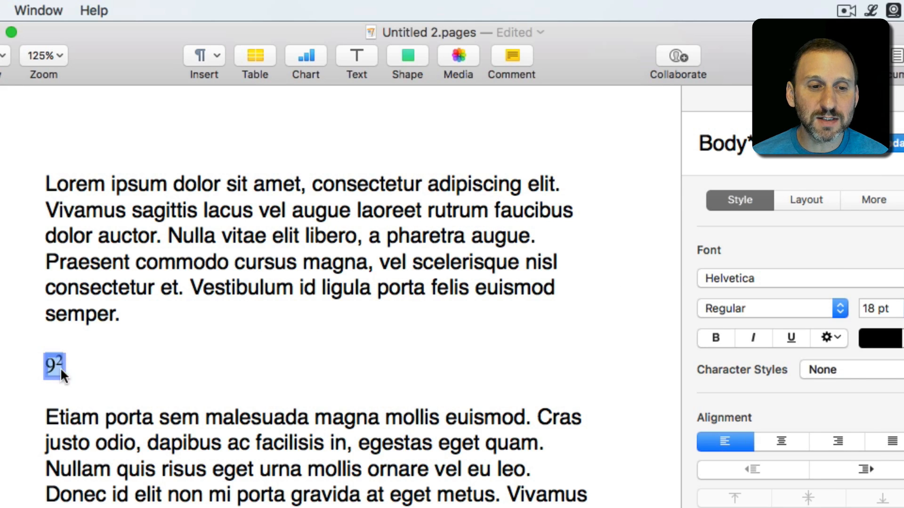
pyautogui.click(58, 365)
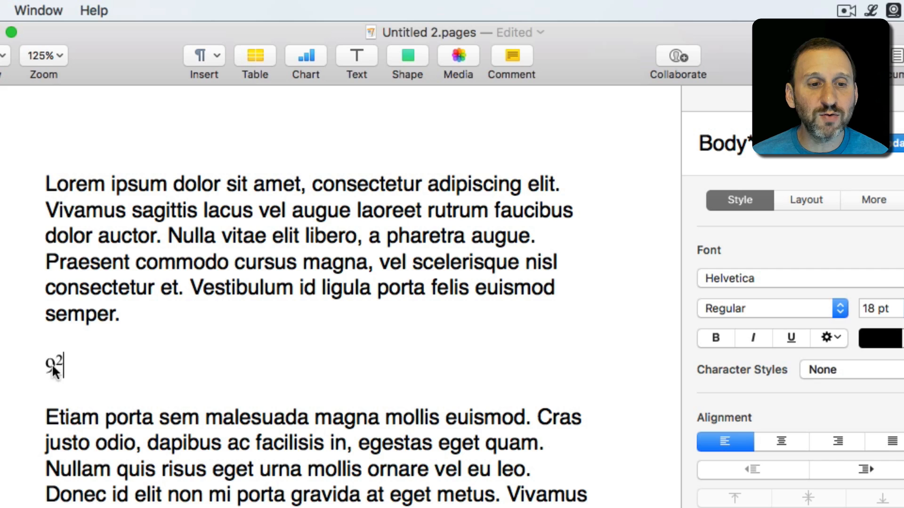
pyautogui.doubleClick(53, 366)
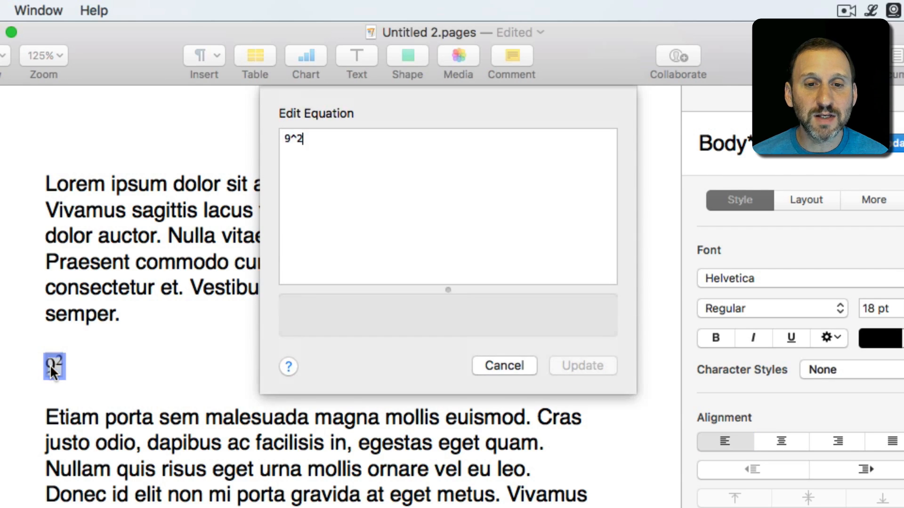
pyautogui.click(581, 365)
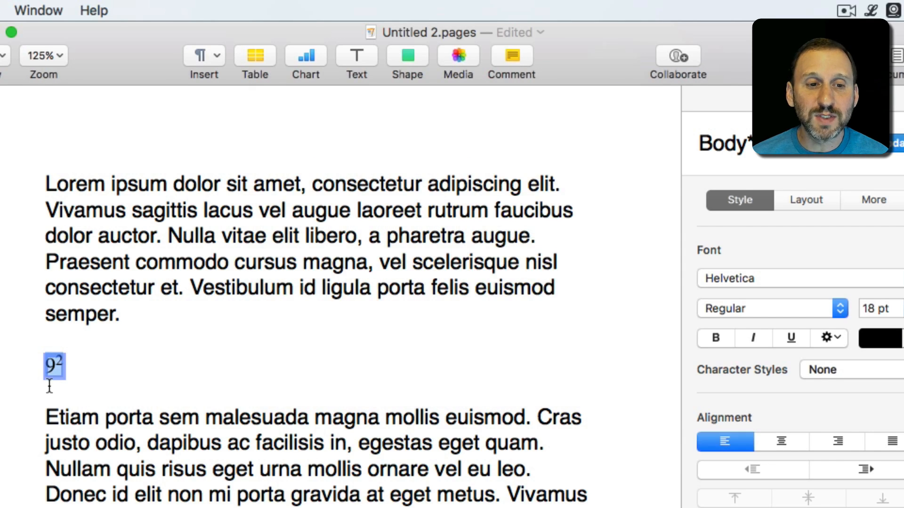
pyautogui.doubleClick(54, 366)
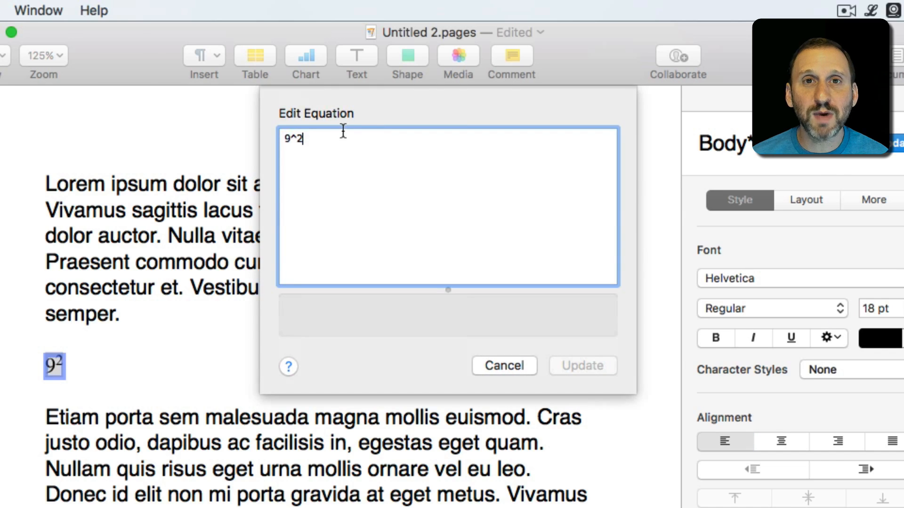
pyautogui.moveTo(200, 305)
pyautogui.write('_')
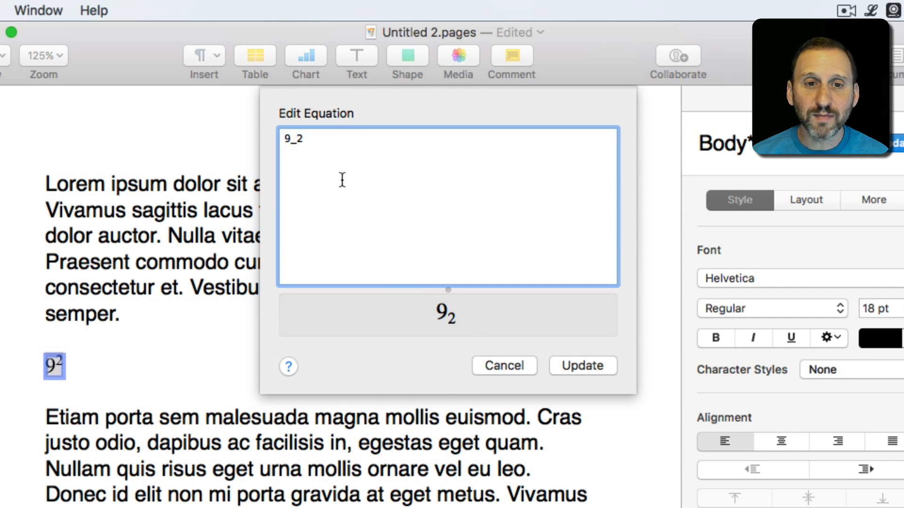
# Replace the equation source with \sqrt{9}, previewing the square root of nine
pyautogui.tripleClick(294, 139)
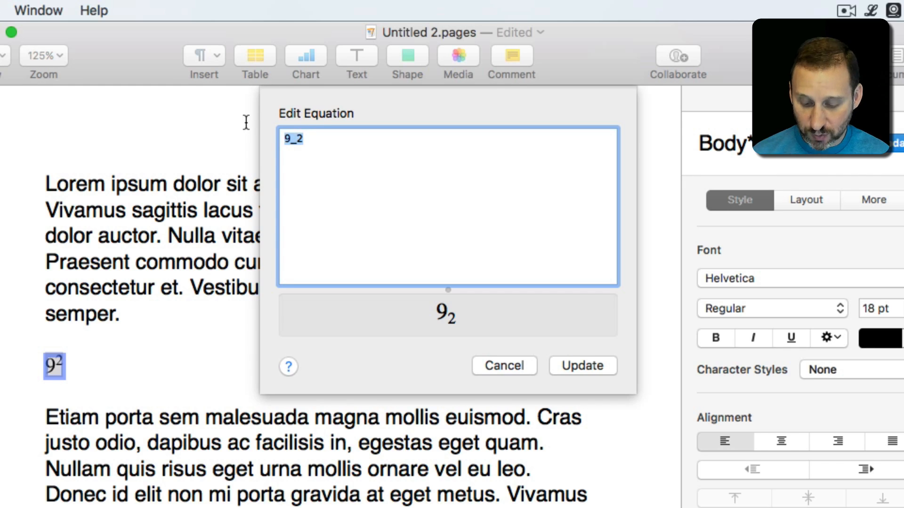
pyautogui.write('\\sqrt')
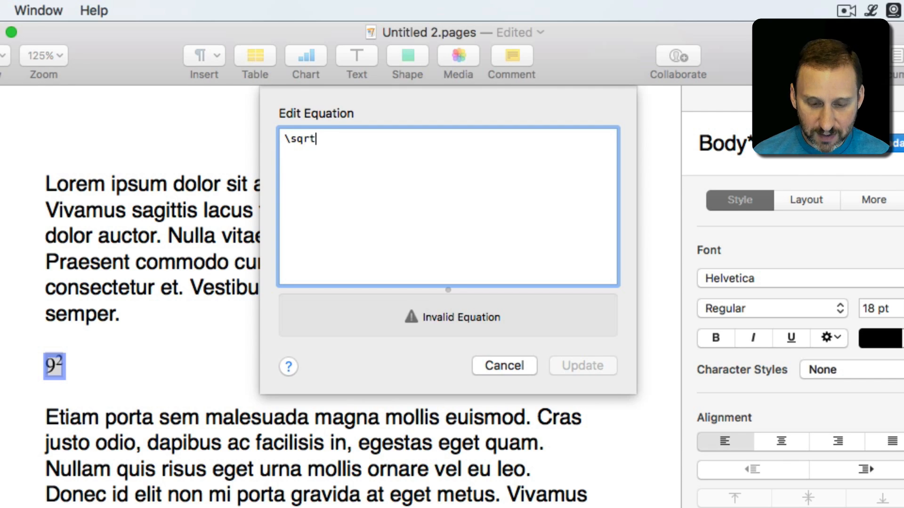
pyautogui.write('{')
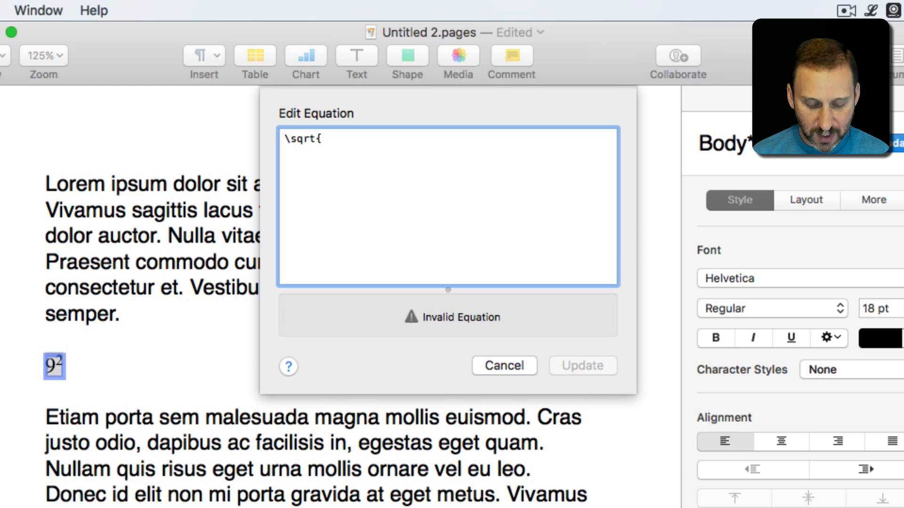
pyautogui.write('9')
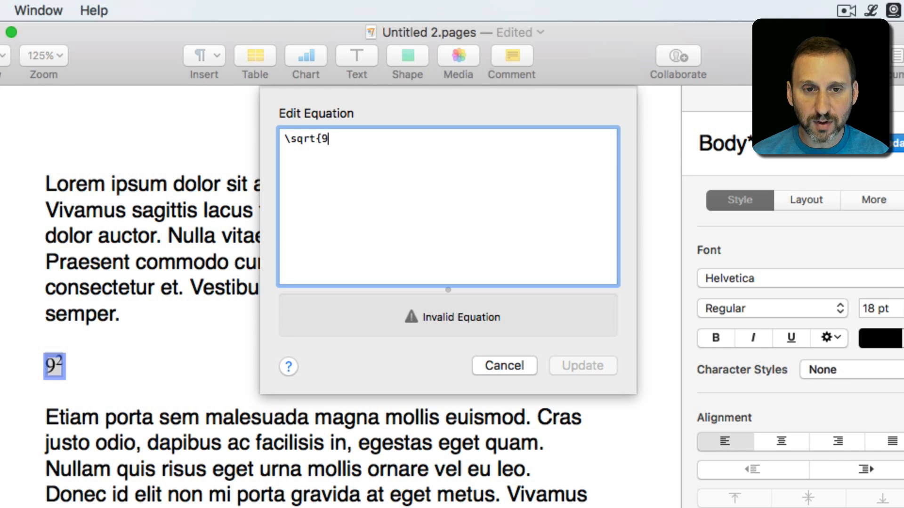
pyautogui.write('}')
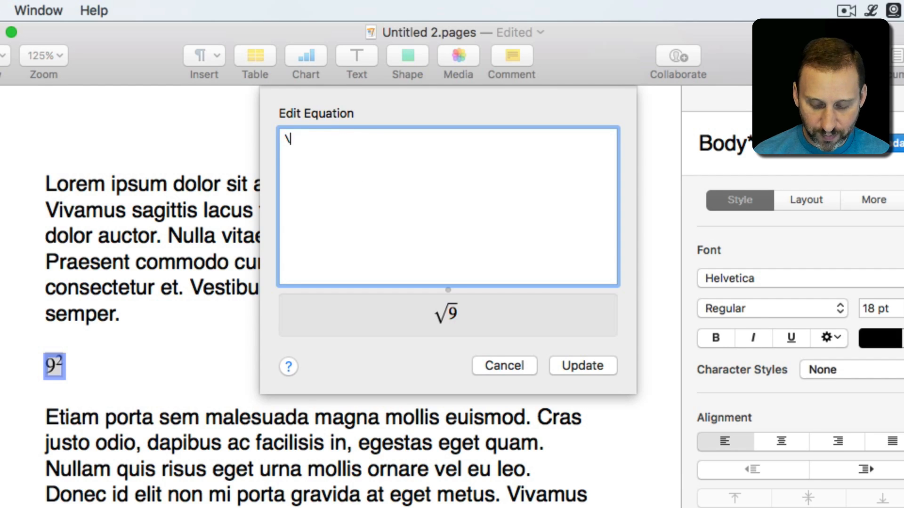
# Write the fraction \frac{7}{28} and apply it so the document shows 7 over 28
pyautogui.write('frac')
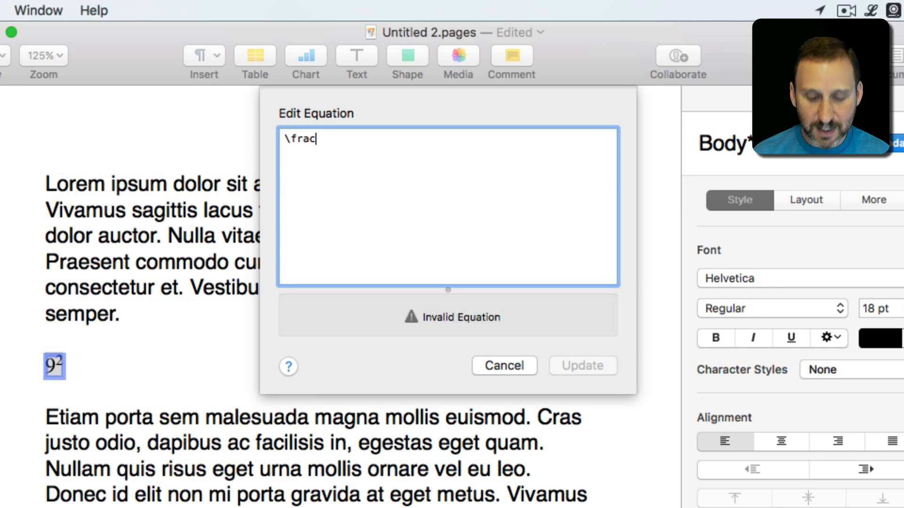
pyautogui.write('{')
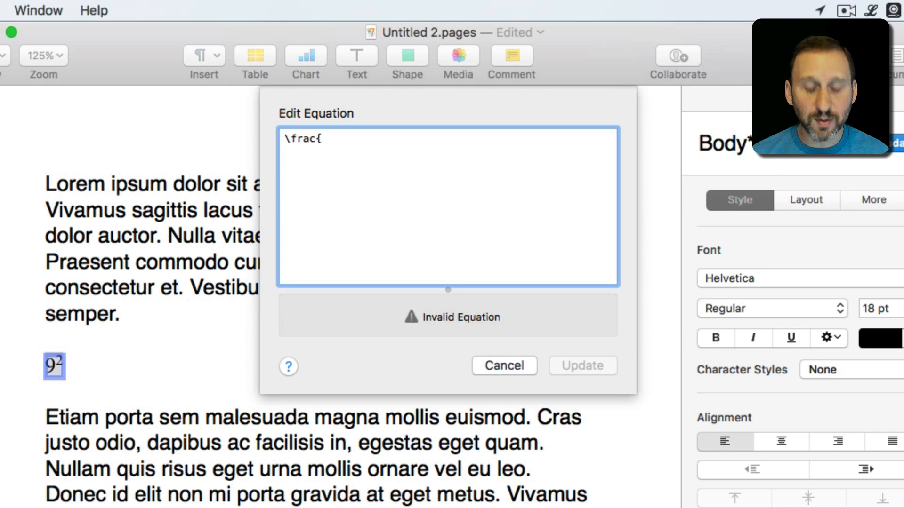
pyautogui.write('7}{')
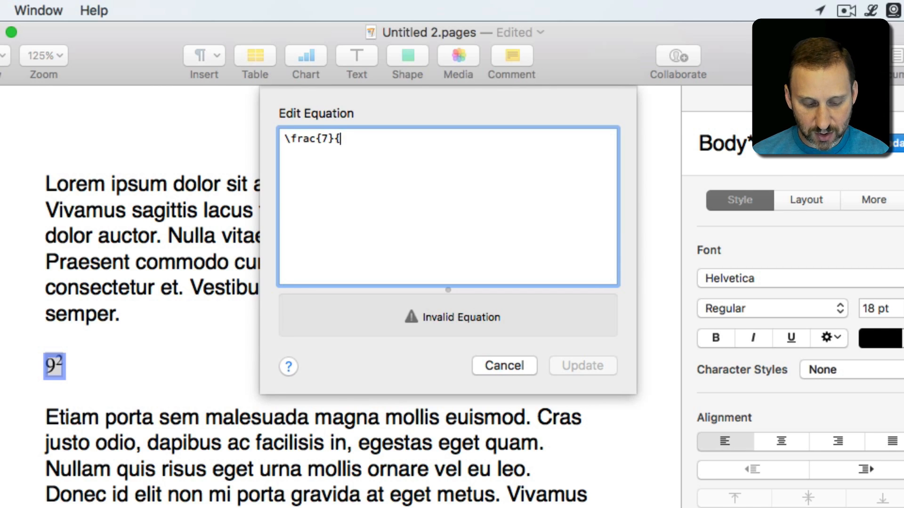
pyautogui.write('28}')
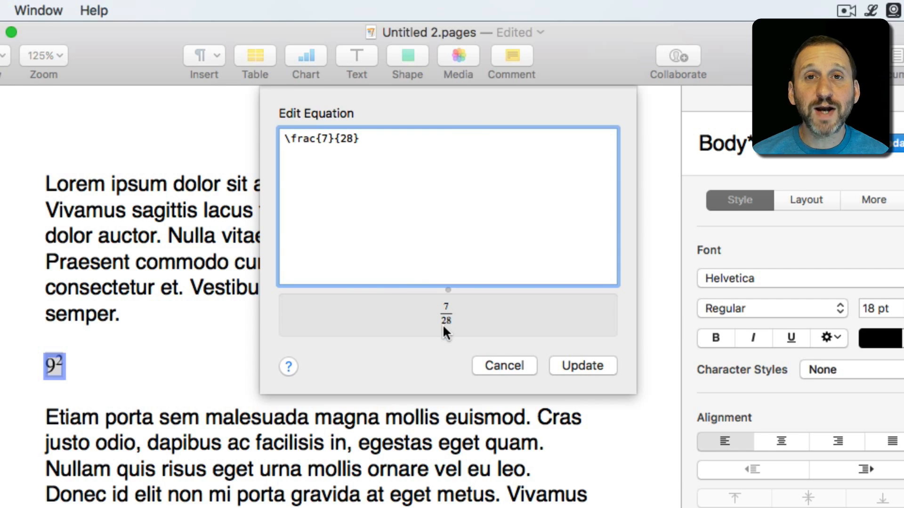
pyautogui.moveTo(441, 323)
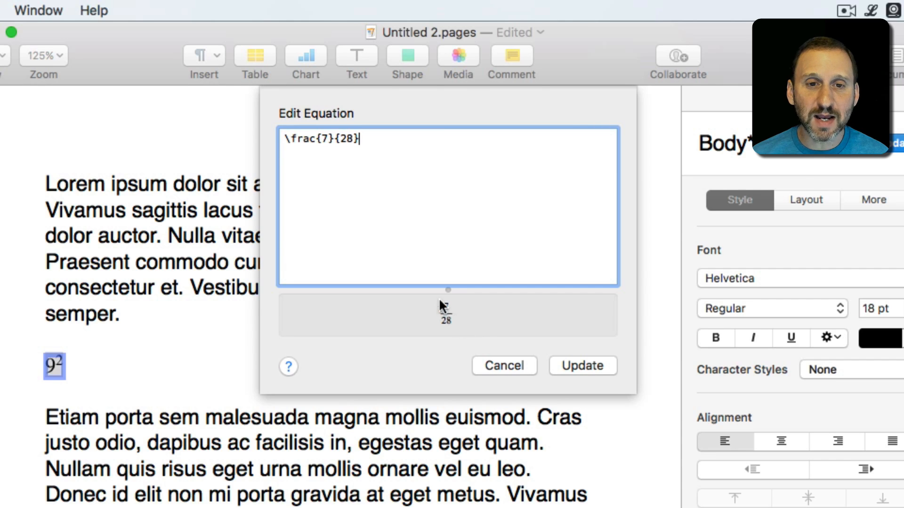
pyautogui.click(581, 365)
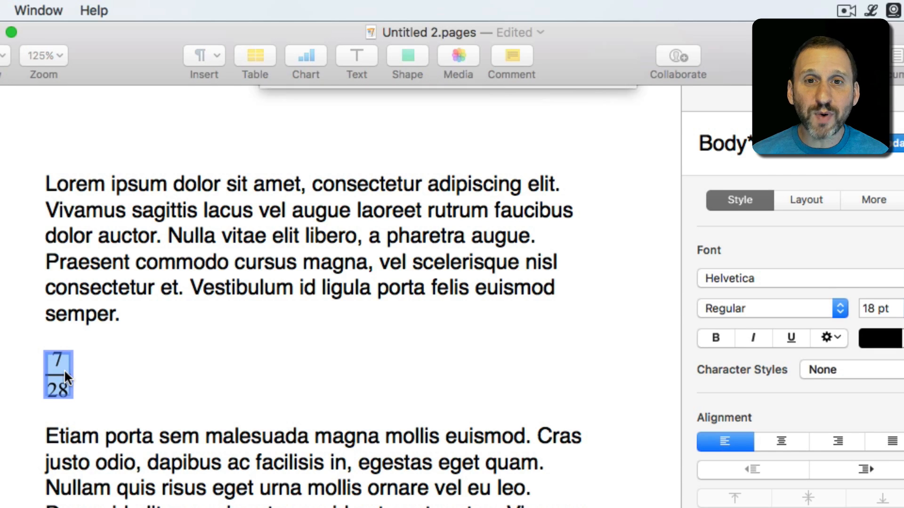
# Wrap the denominator 28 in \sqrt{} so the preview shows 7 over root 28
pyautogui.doubleClick(58, 375)
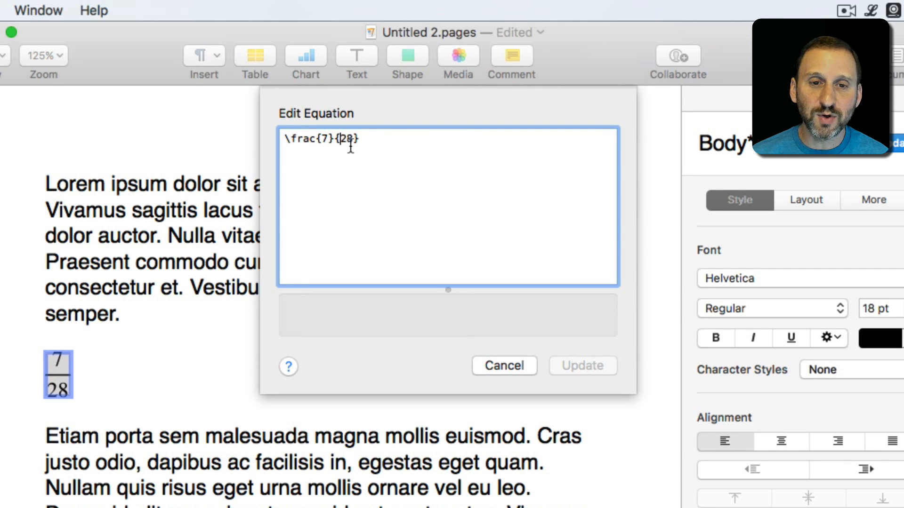
pyautogui.write('\\')
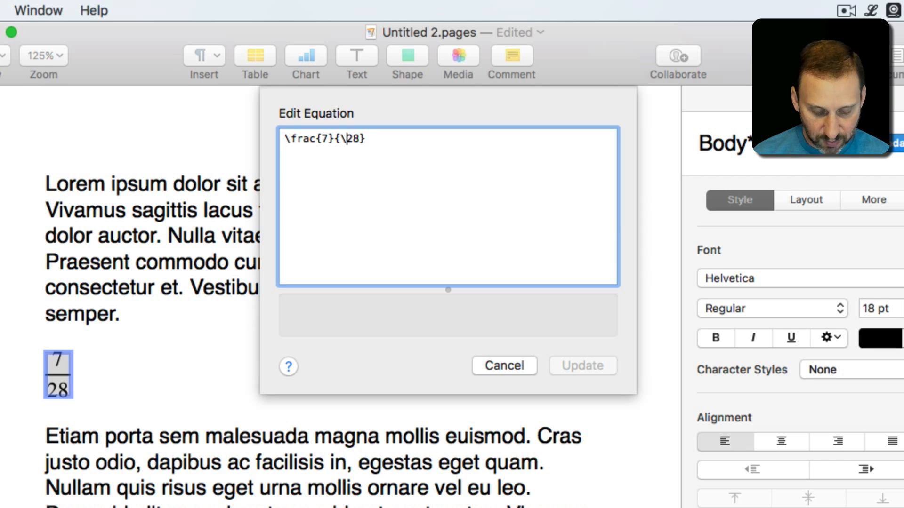
pyautogui.write('sqrt(')
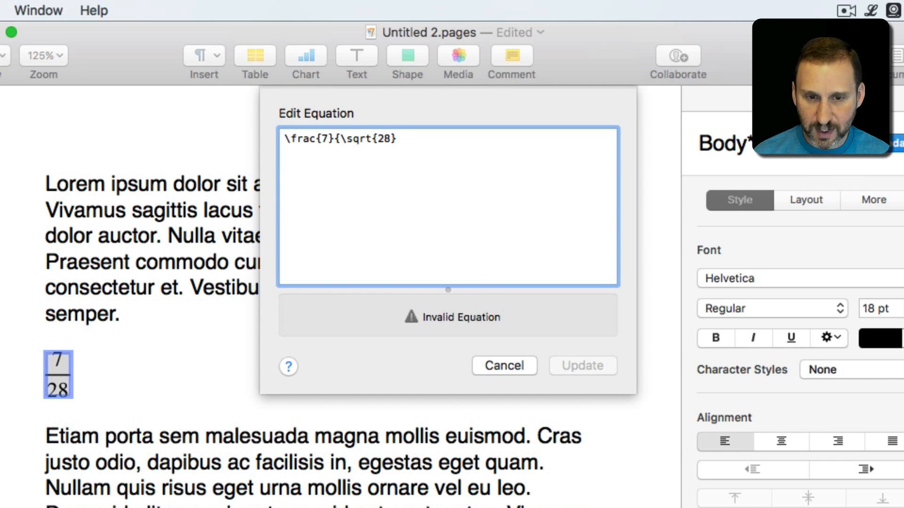
pyautogui.write('}')
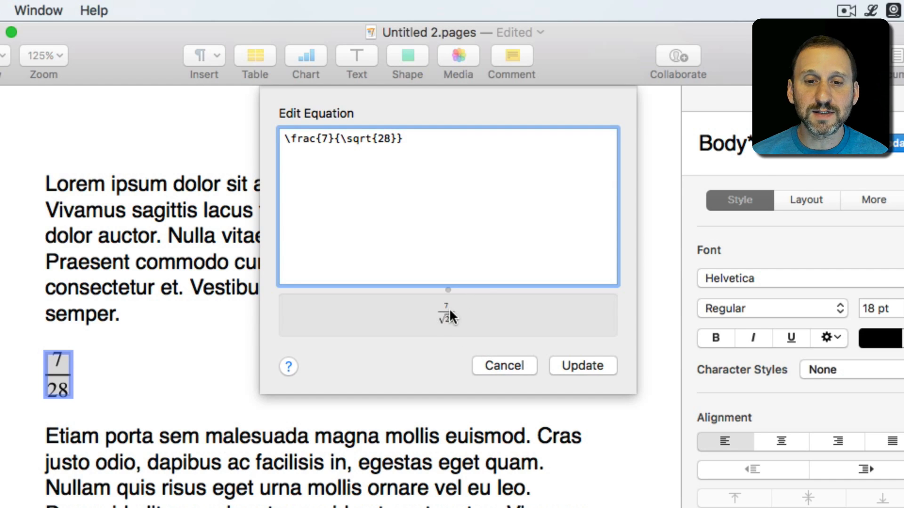
pyautogui.moveTo(372, 175)
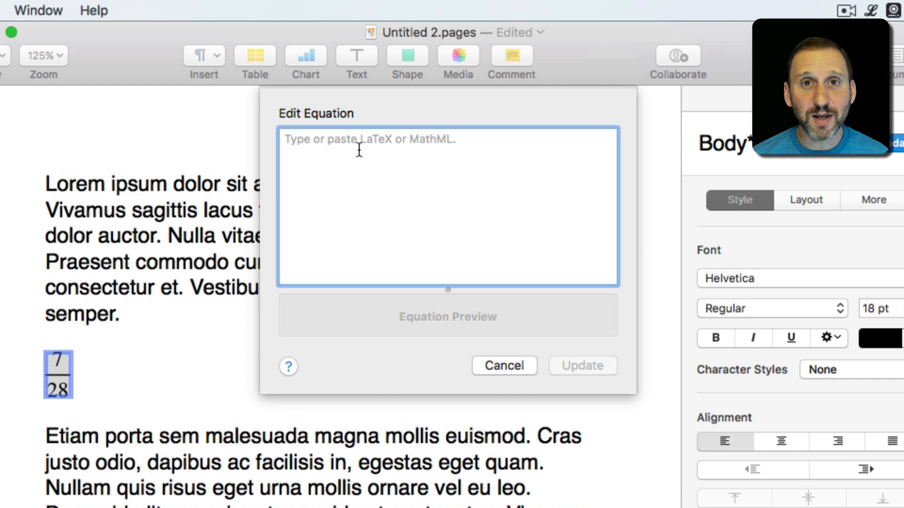
pyautogui.click(283, 139)
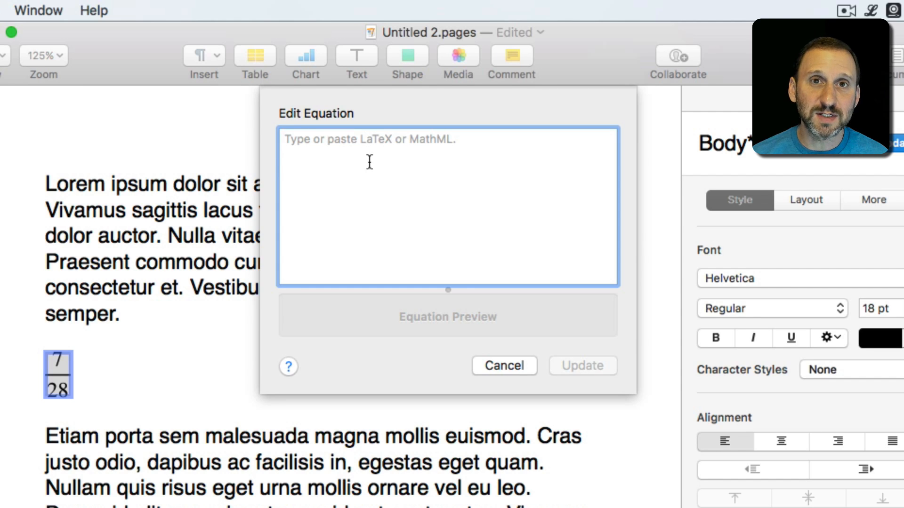
pyautogui.moveTo(98, 361)
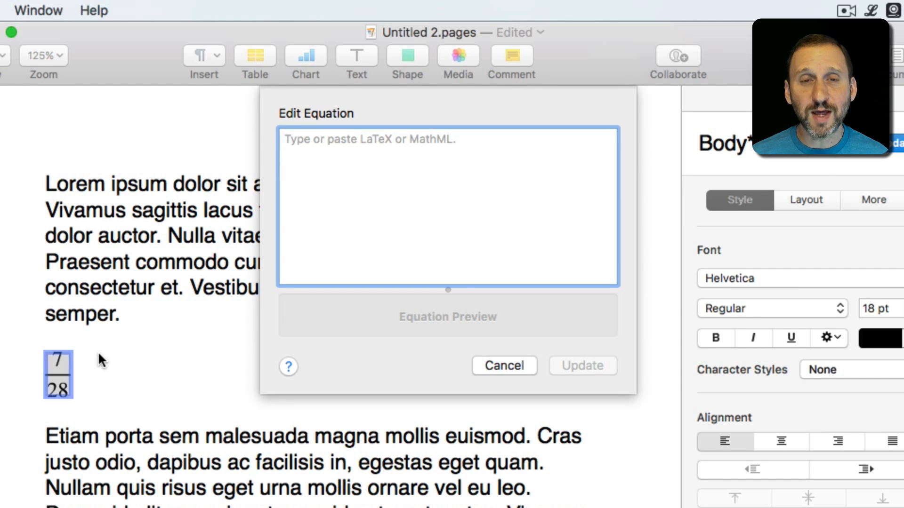
pyautogui.click(285, 139)
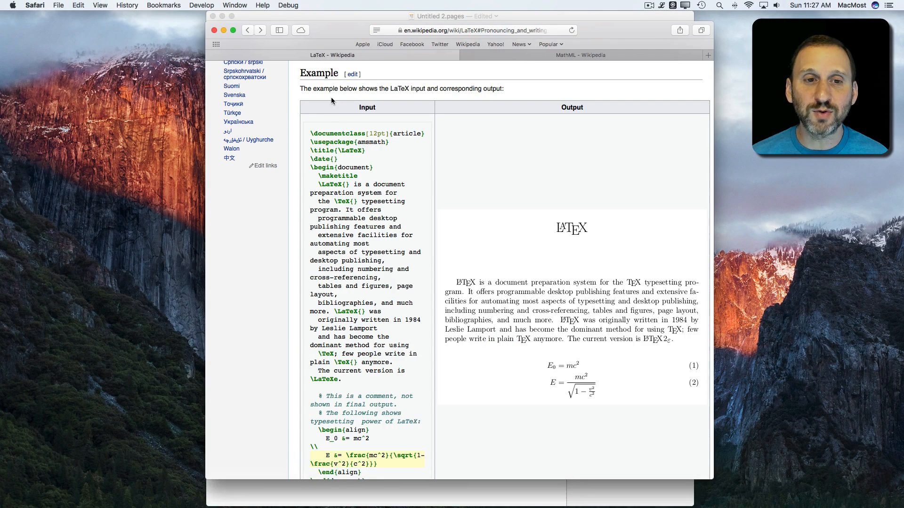
pyautogui.moveTo(405, 172)
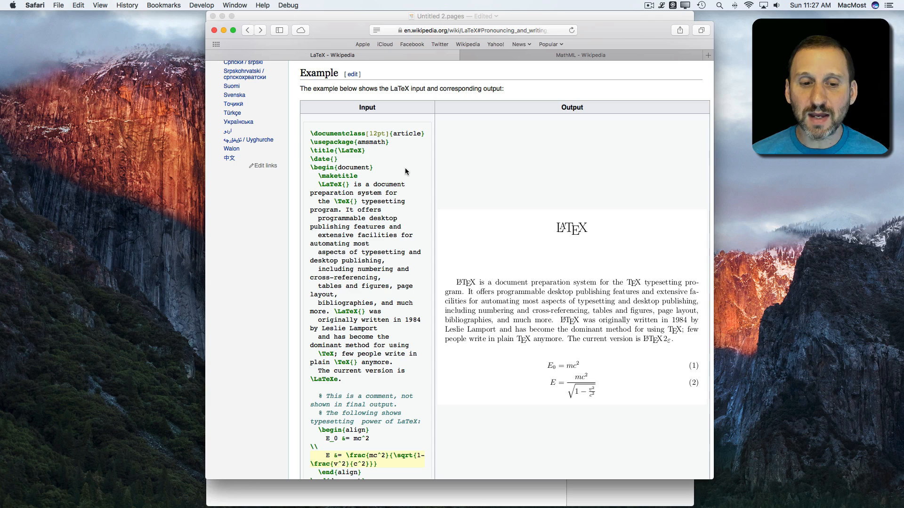
# Scroll down the Wikipedia article in Safari
pyautogui.scroll(-3)
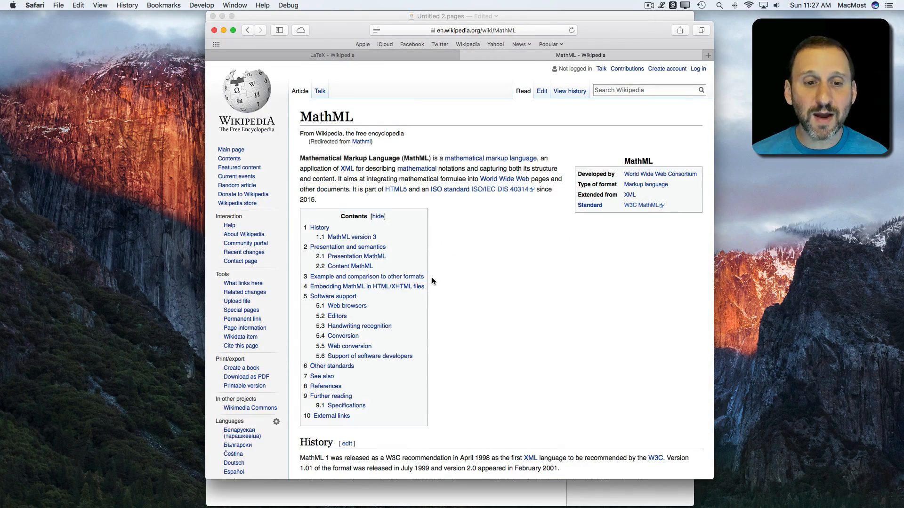
# Scroll the MathML article to the quadratic-formula example and select its sample markup
pyautogui.scroll(-3)
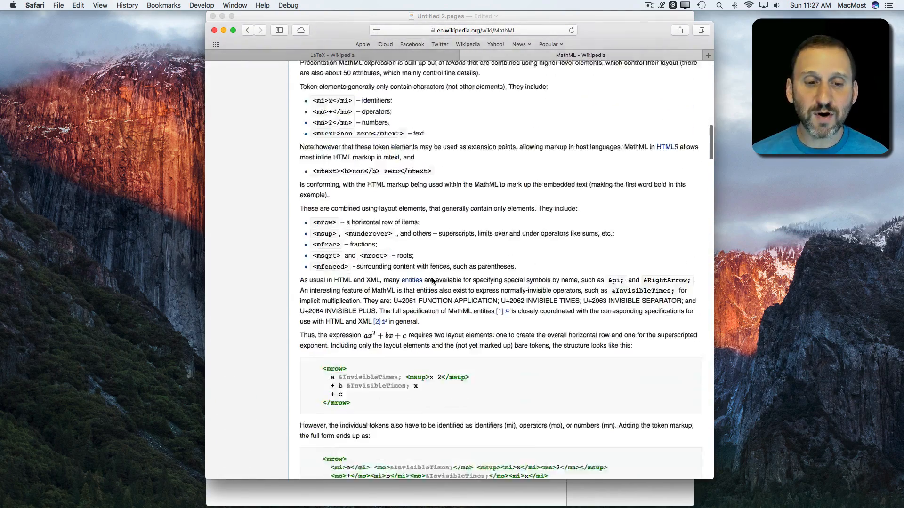
pyautogui.scroll(-3)
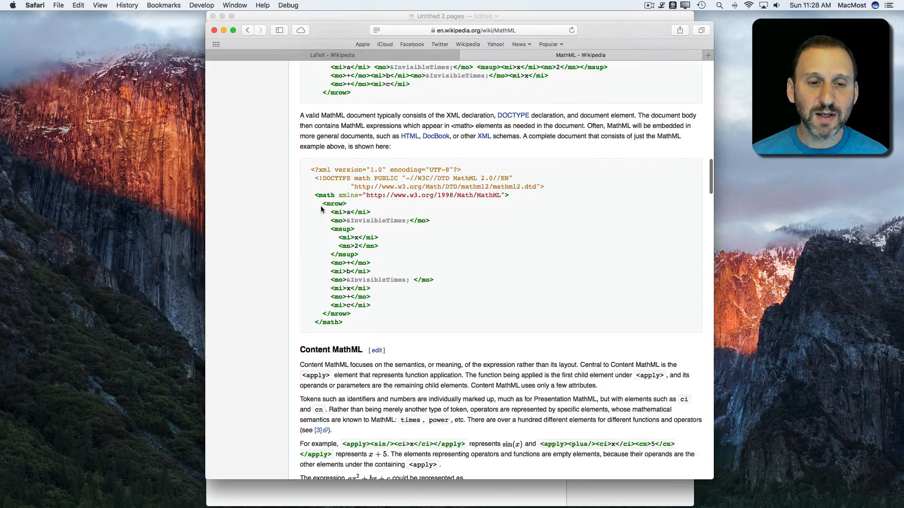
pyautogui.moveTo(321, 195); pyautogui.dragTo(342, 322)
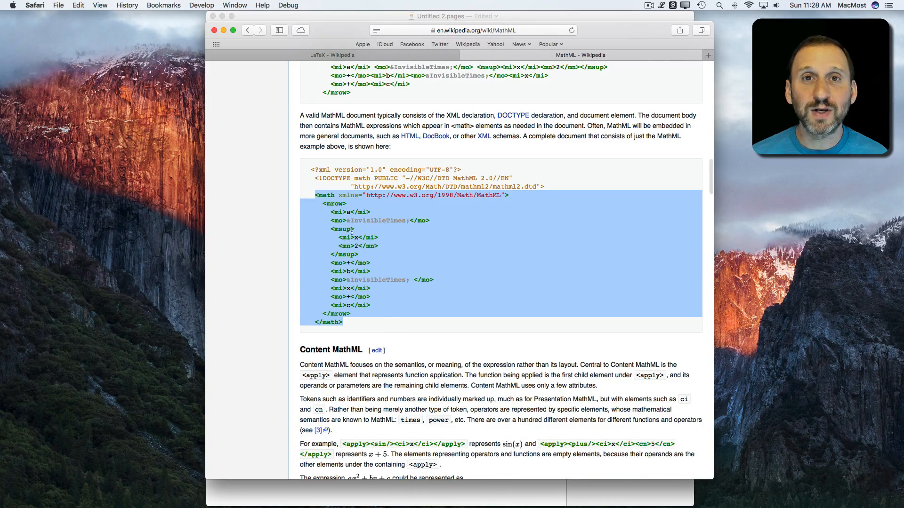
pyautogui.scroll(-3)
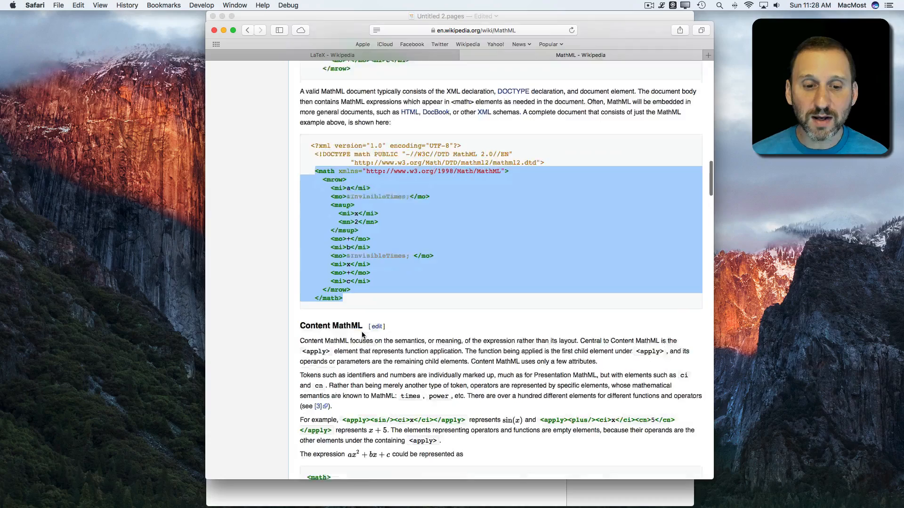
pyautogui.scroll(-3)
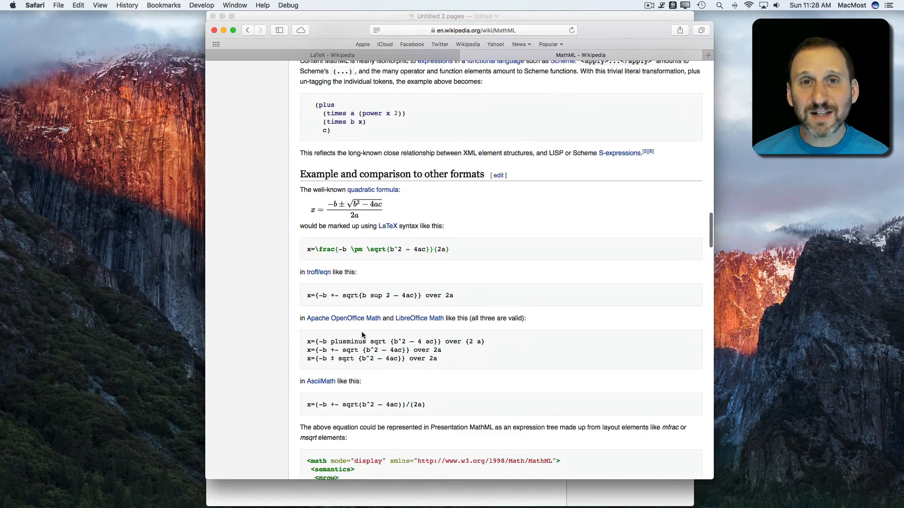
pyautogui.scroll(-3)
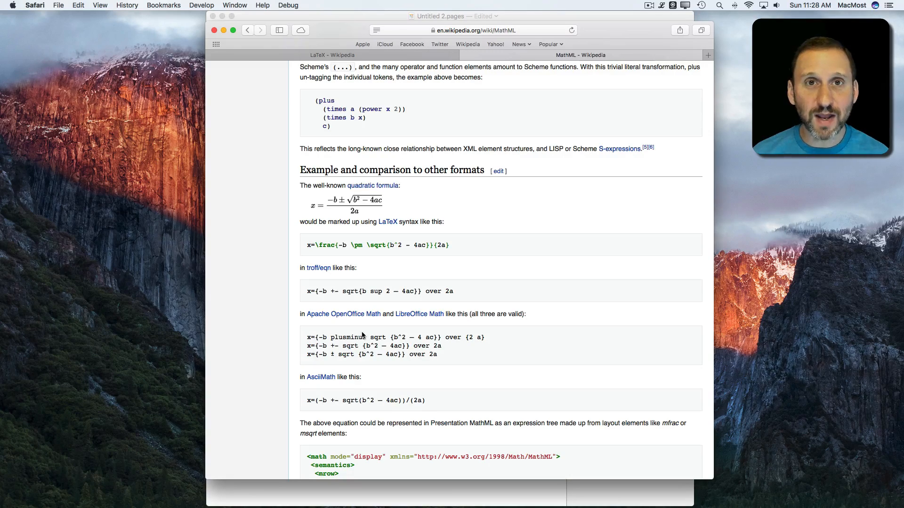
pyautogui.moveTo(327, 245)
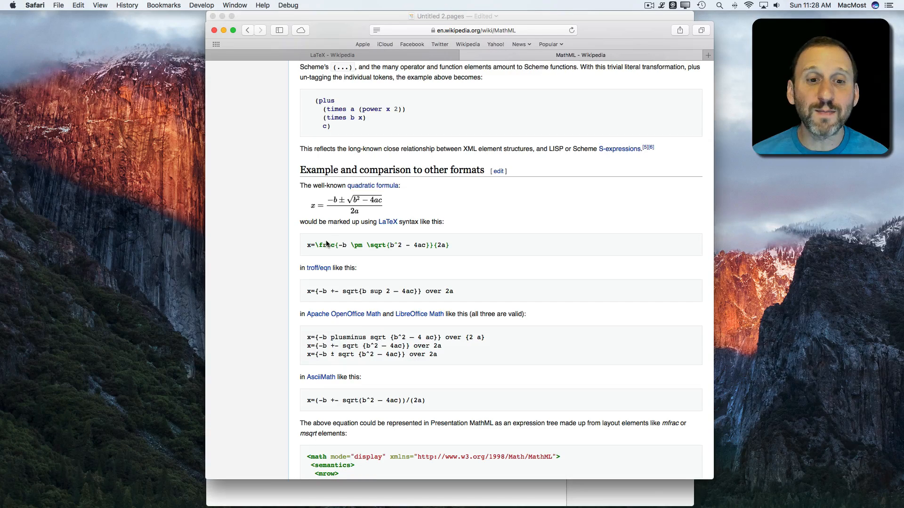
pyautogui.scroll(-3)
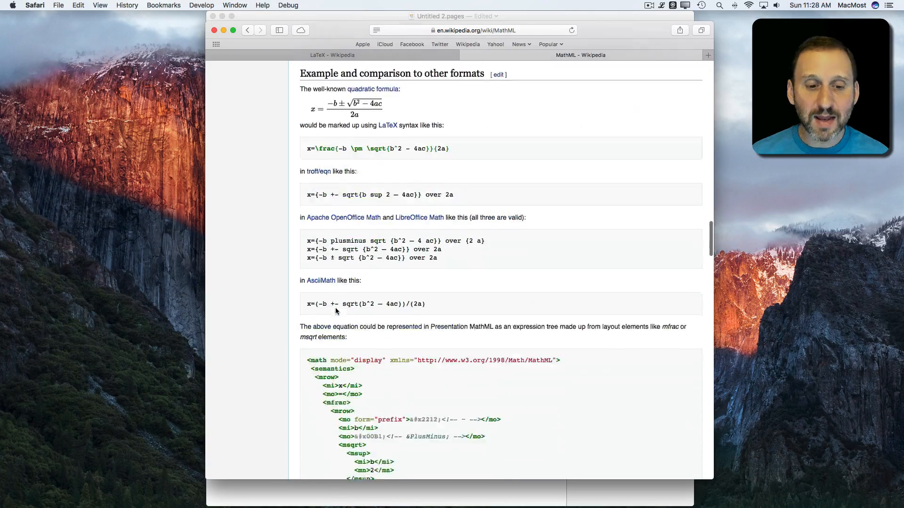
pyautogui.scroll(-3)
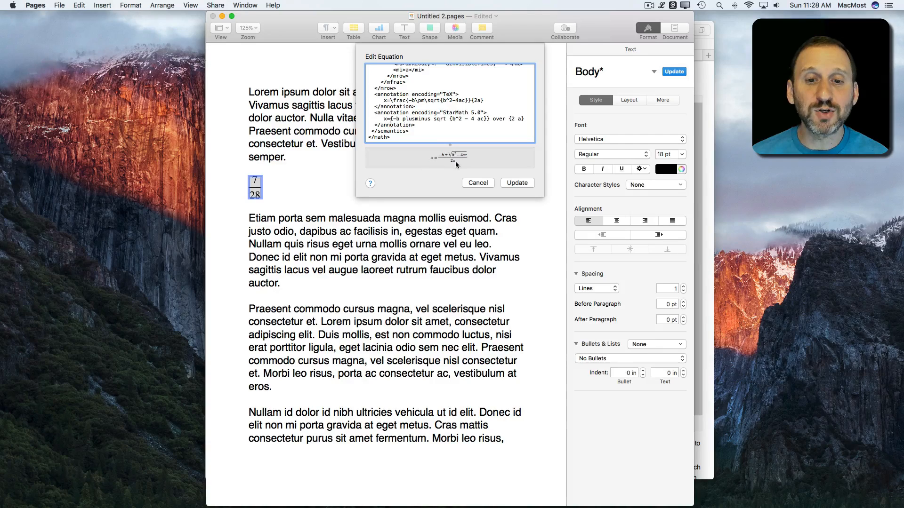
# Update the equation with the pasted MathML quadratic formula
pyautogui.click(517, 182)
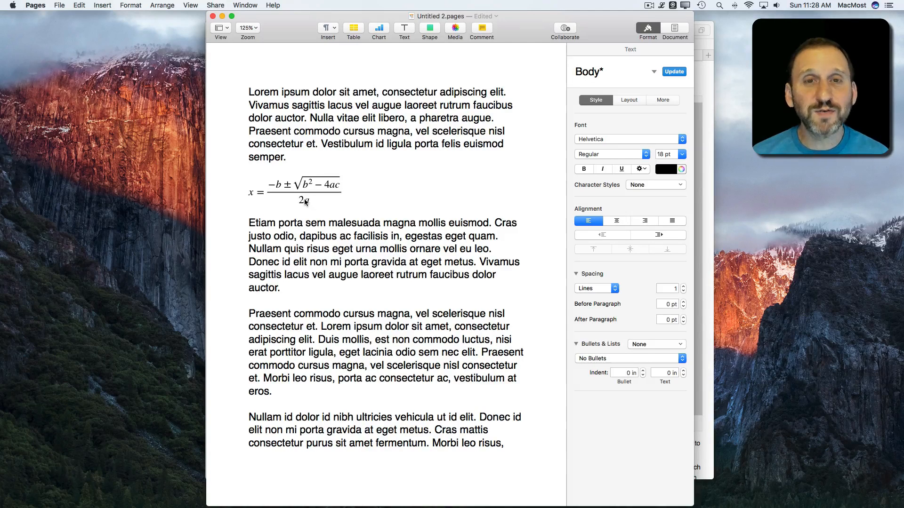
# Duplicate the quadratic formula below the second paragraph and center the copy
pyautogui.click(295, 191)
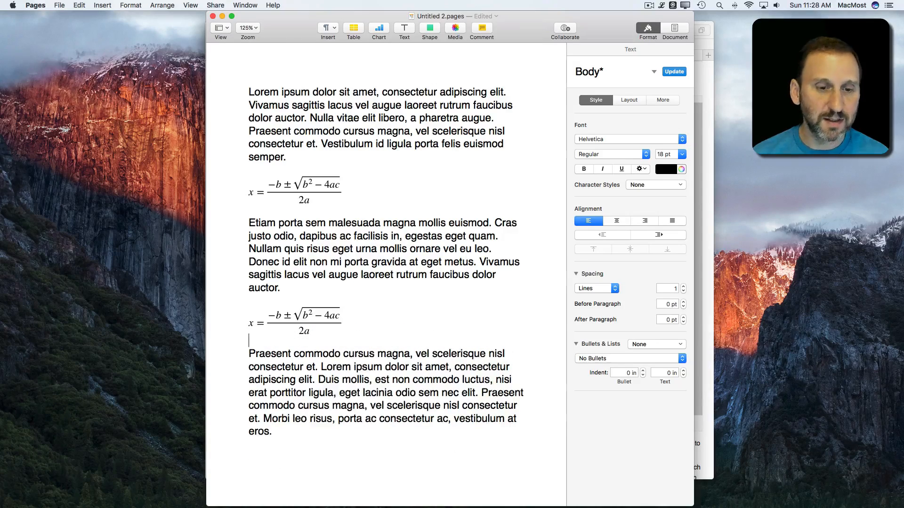
pyautogui.click(295, 192)
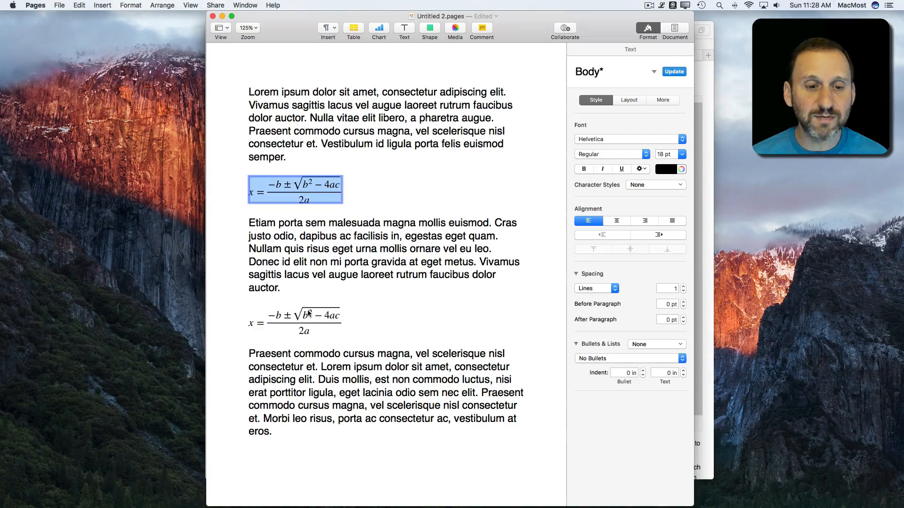
pyautogui.click(616, 220)
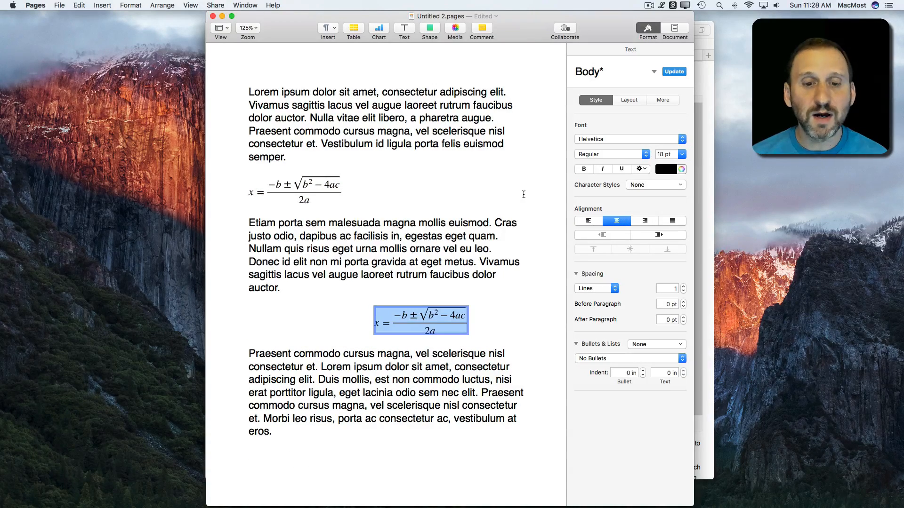
pyautogui.click(587, 221)
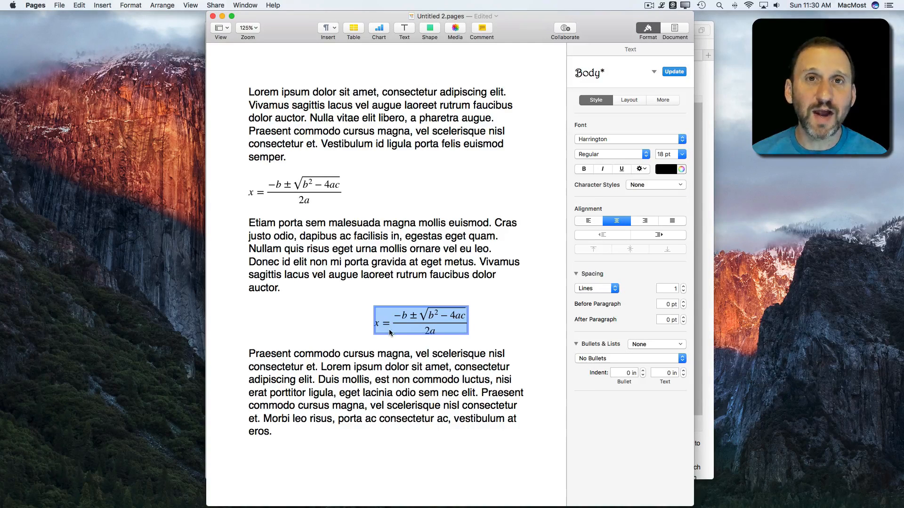
pyautogui.moveTo(480, 330)
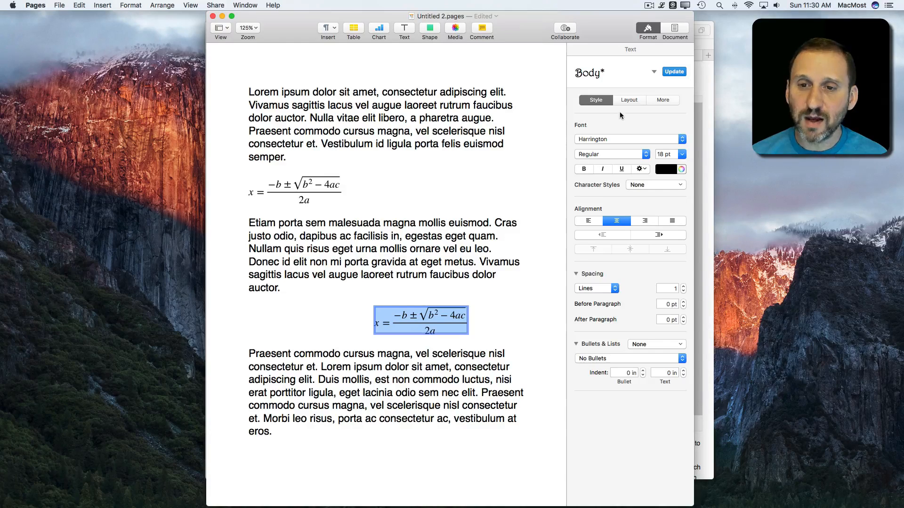
# Set the selected centered quadratic formula's size to 48 pt from the Format sidebar
pyautogui.click(683, 153)
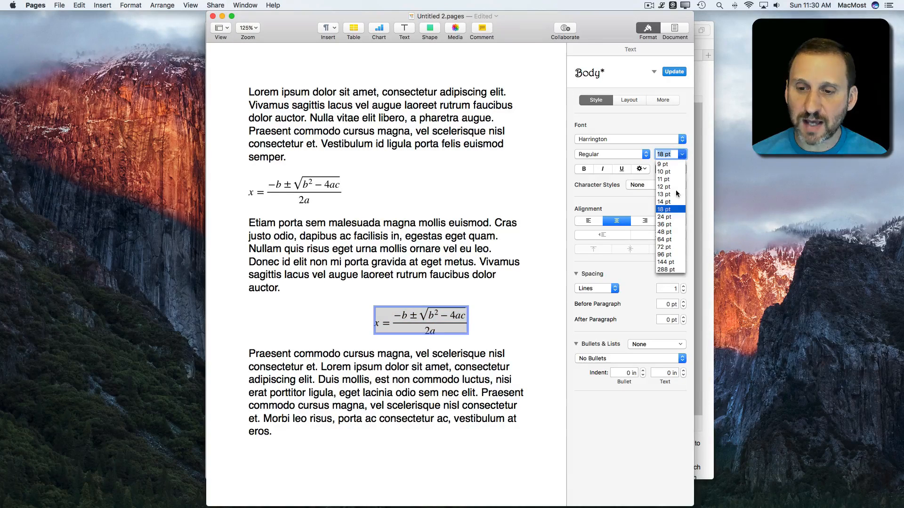
pyautogui.click(664, 232)
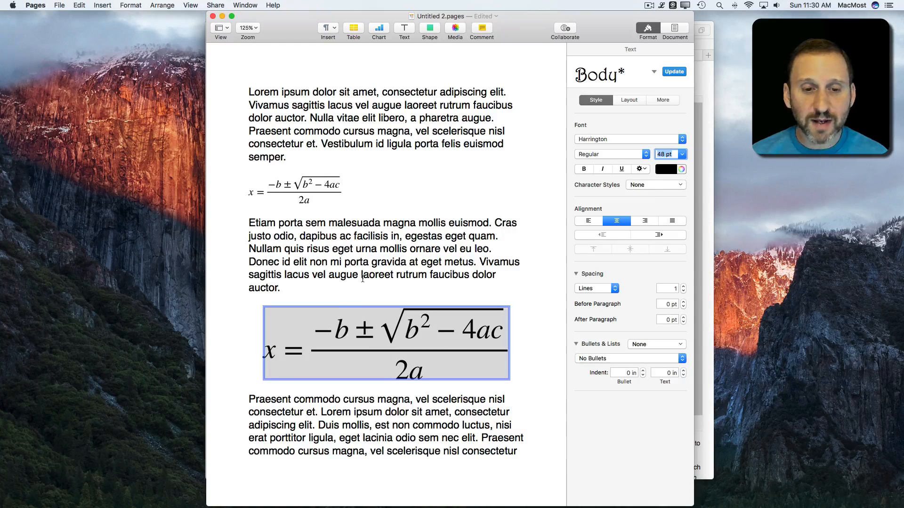
pyautogui.click(385, 342)
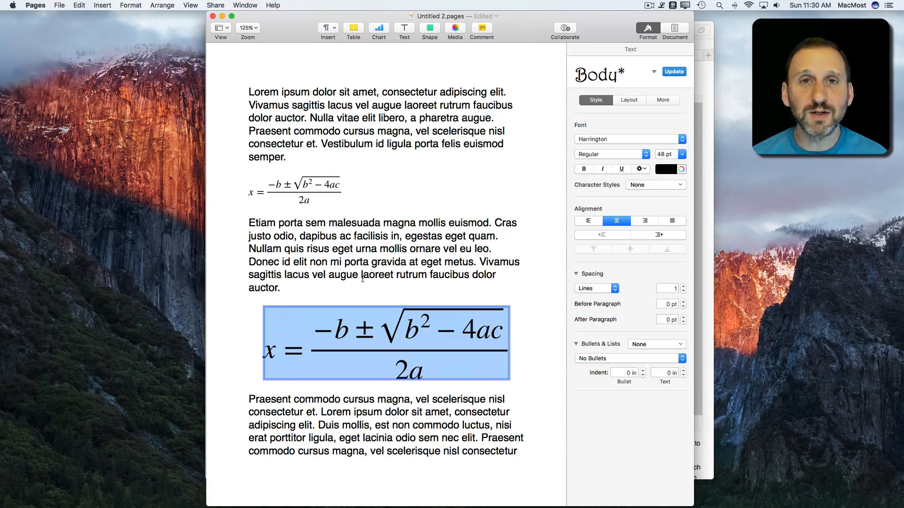